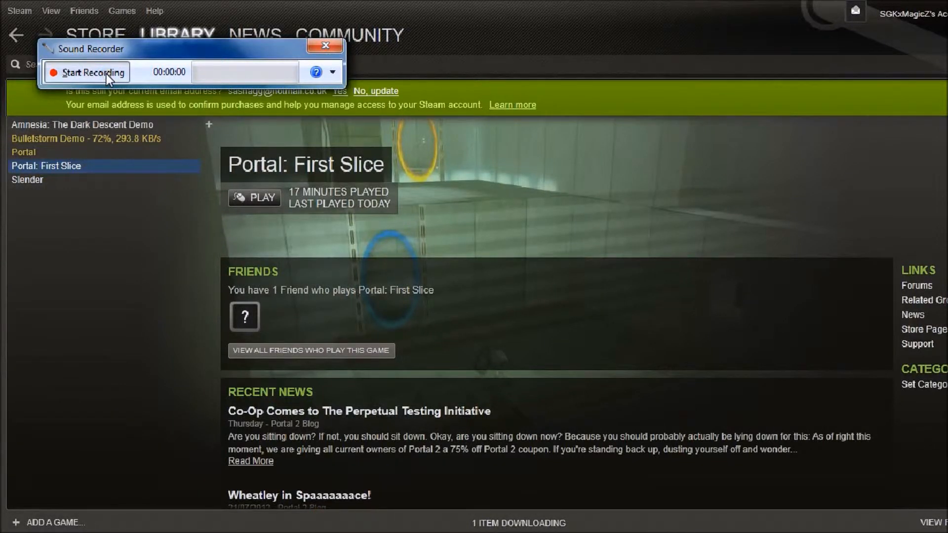
Step: Start the narration sound recording and switch from the Steam library to YouTube's home page
click(87, 72)
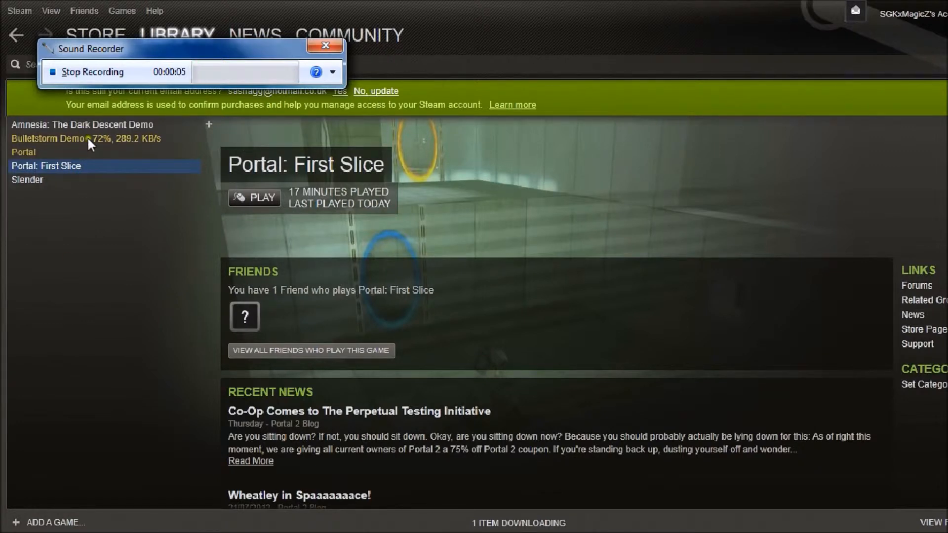
click(69, 138)
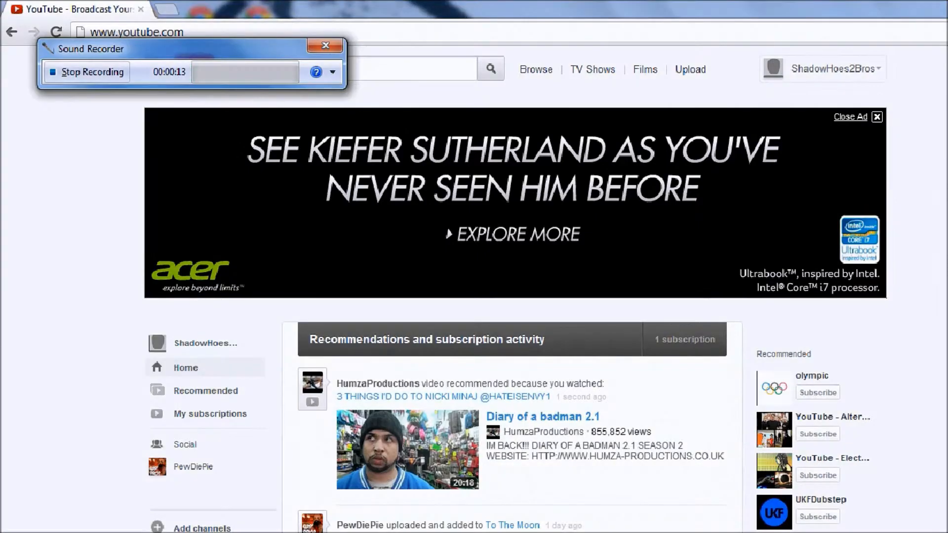
Step: Focus the YouTube search box, bringing the browser in front of the sound recorder
click(325, 45)
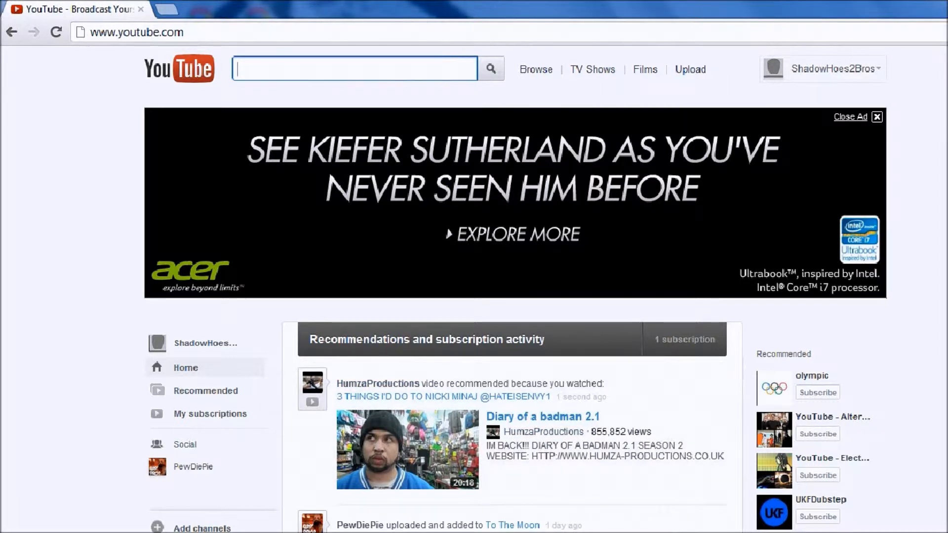
mouse_move(822, 68)
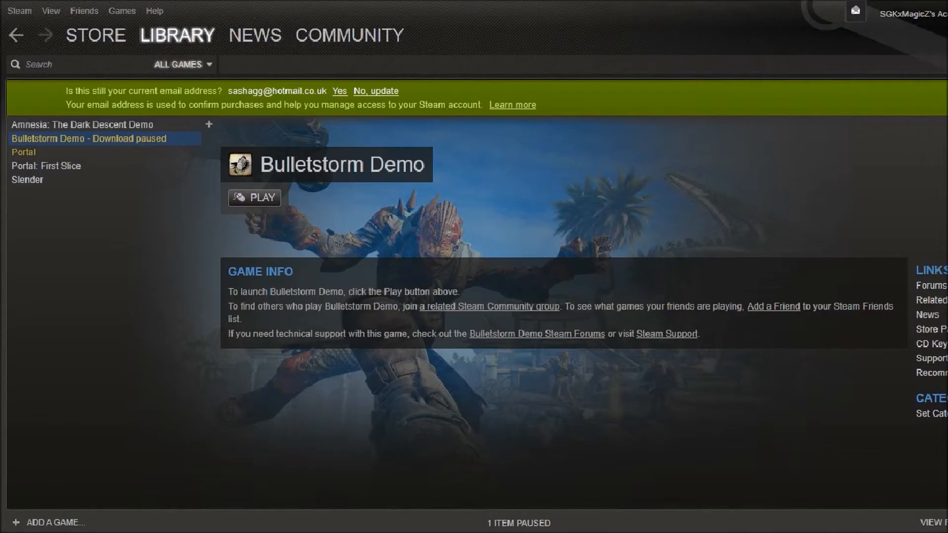
mouse_move(49, 181)
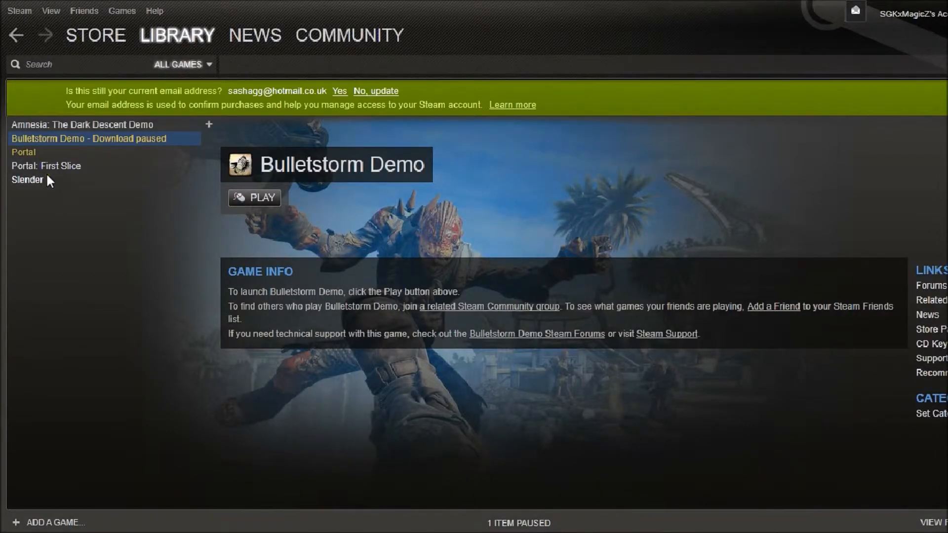
mouse_move(81, 132)
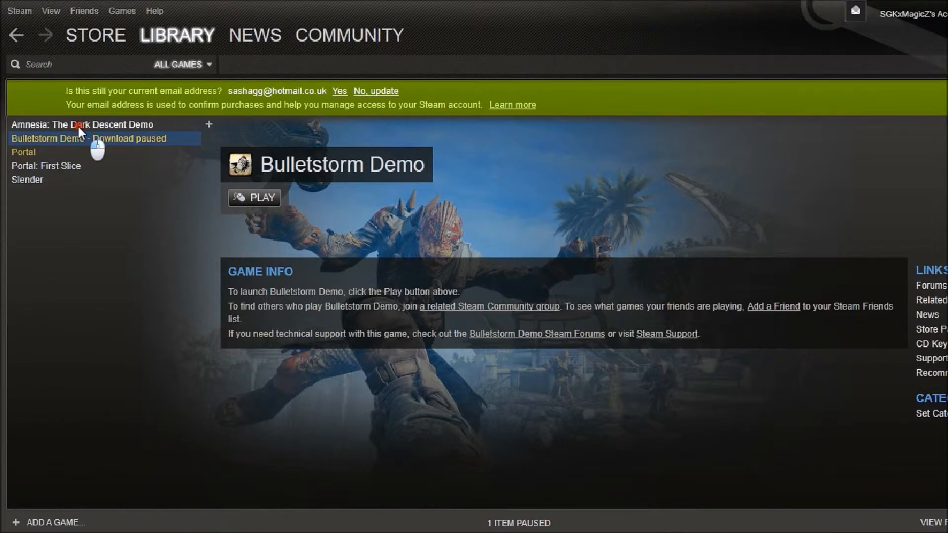
Step: Check Windows Screen Resolution settings, confirming the display runs at 1366 × 768
click(84, 124)
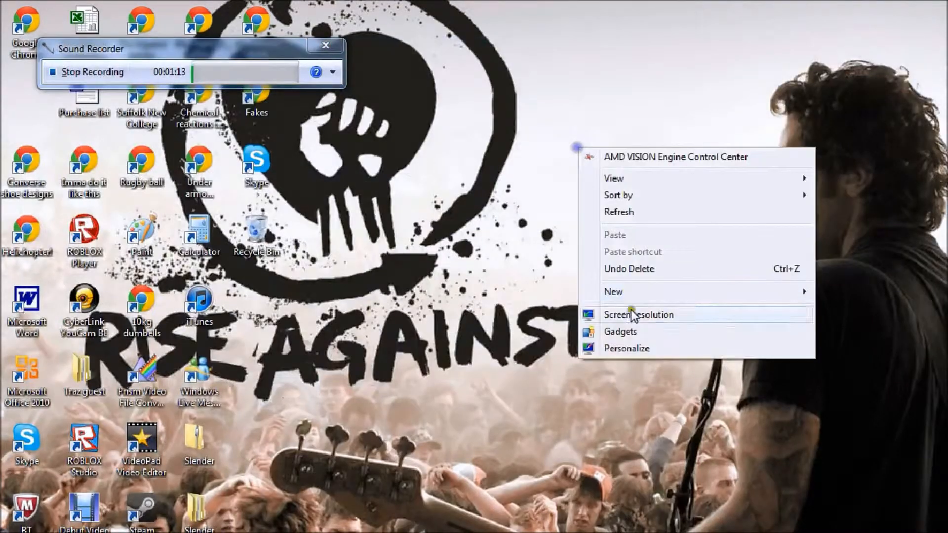
mouse_move(641, 356)
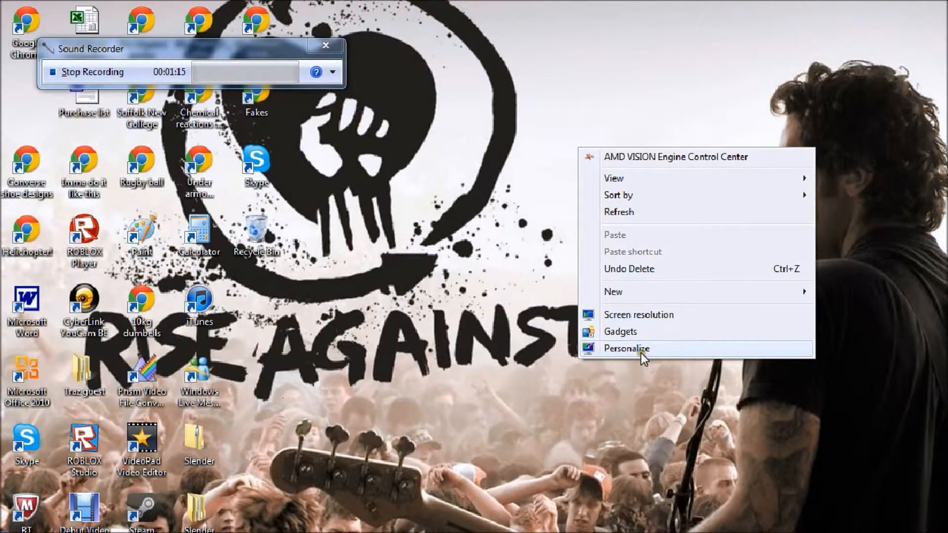
click(626, 348)
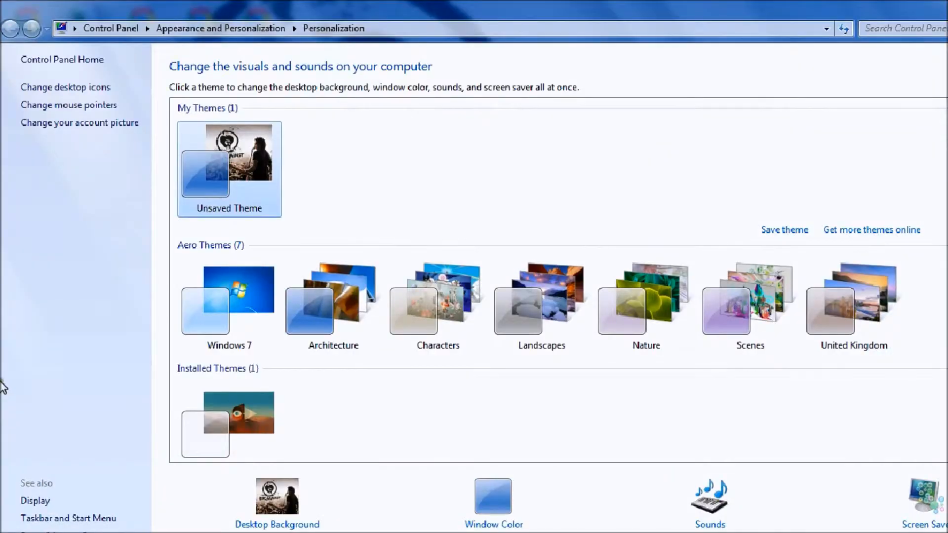
click(35, 501)
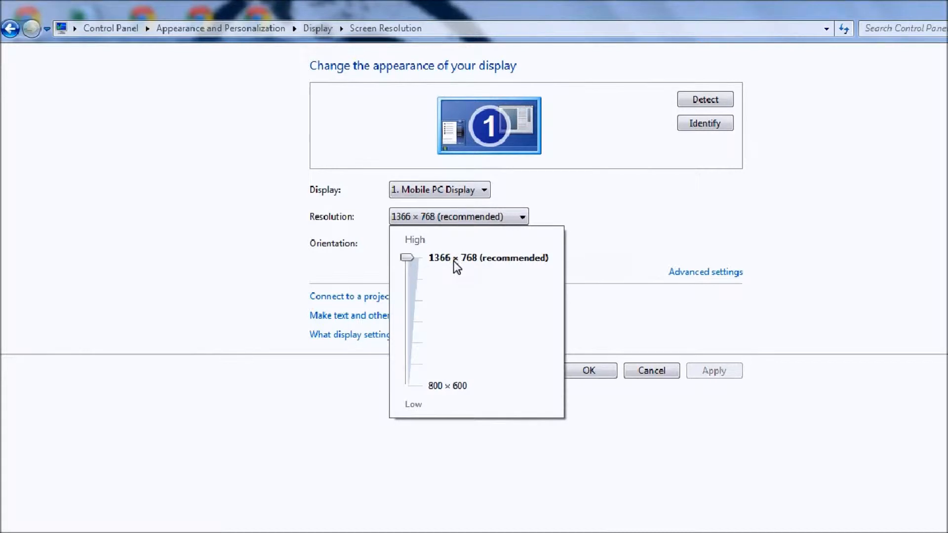
mouse_move(647, 196)
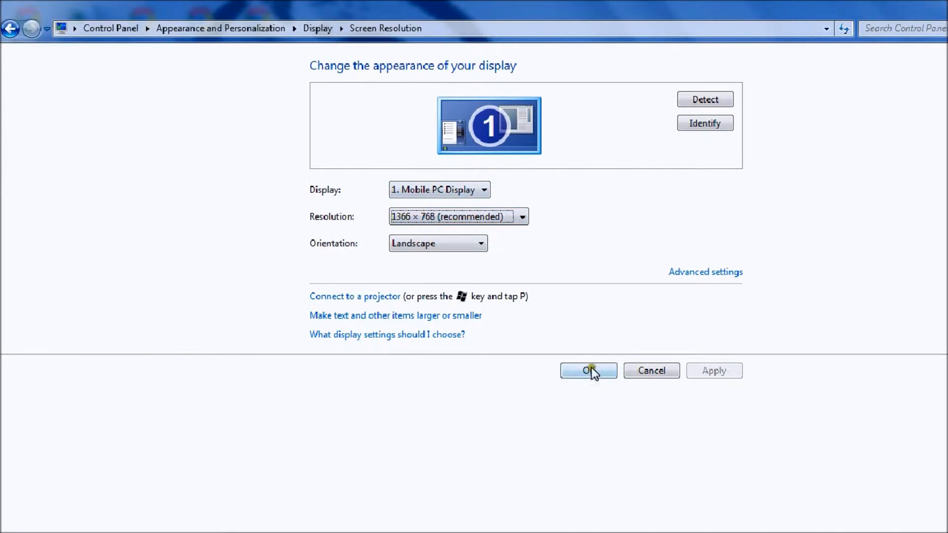
Step: Keep 1366 × 768, close the settings, and select Amnesia: The Dark Descent Demo in Steam
click(588, 371)
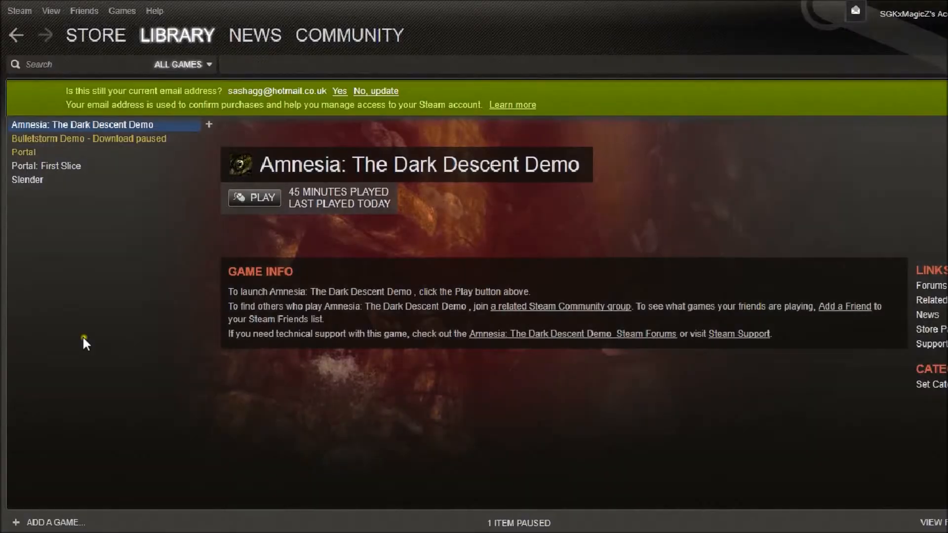
mouse_move(82, 128)
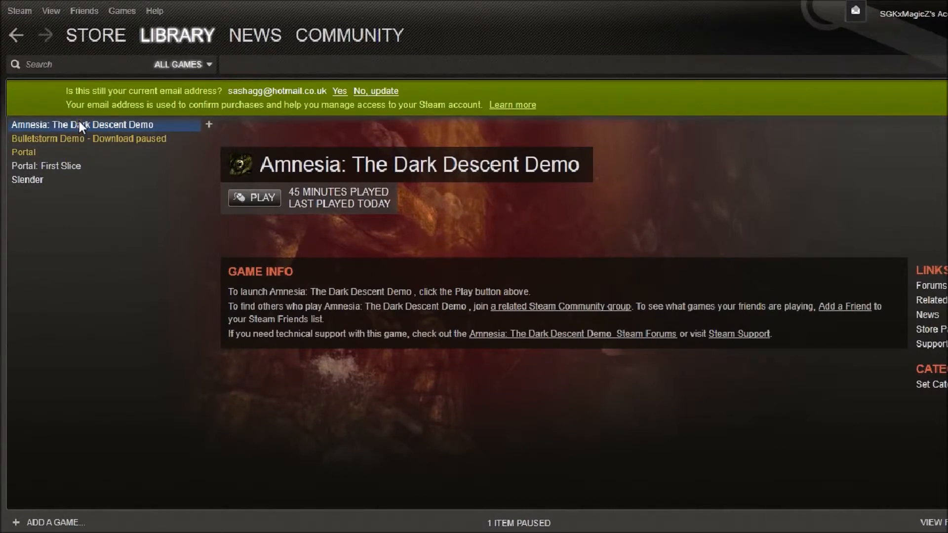
click(254, 198)
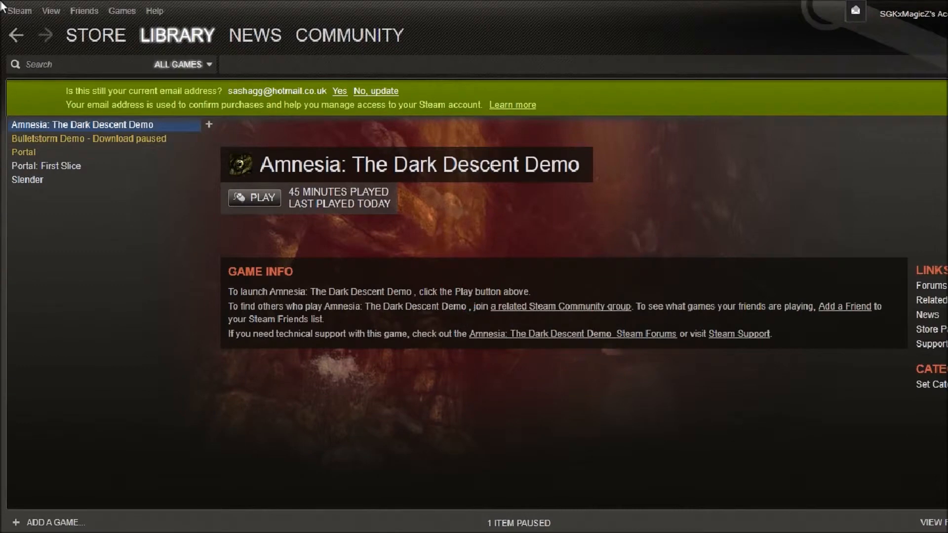
Step: Set the Amnesia launcher's graphics resolution to 1280x768 [5:3] with FullScreen off
click(255, 198)
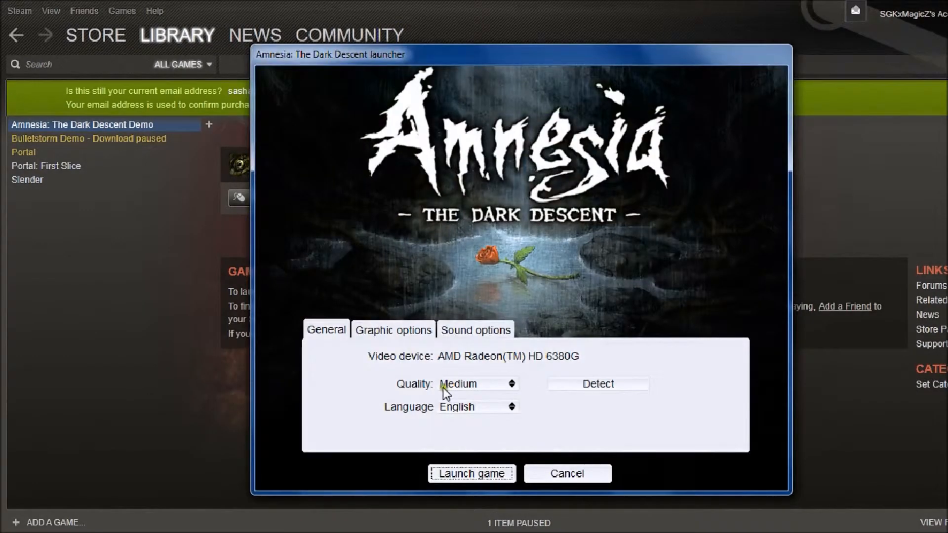
click(392, 330)
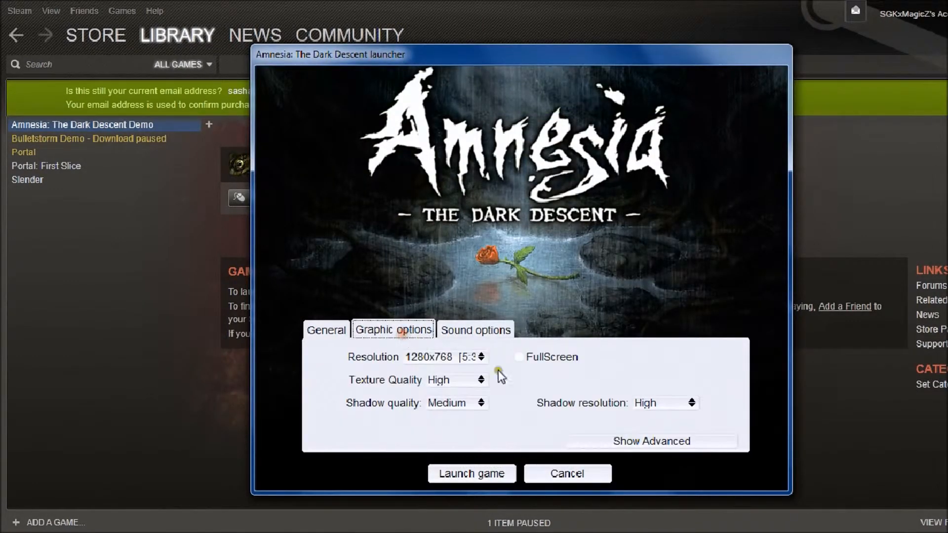
click(489, 356)
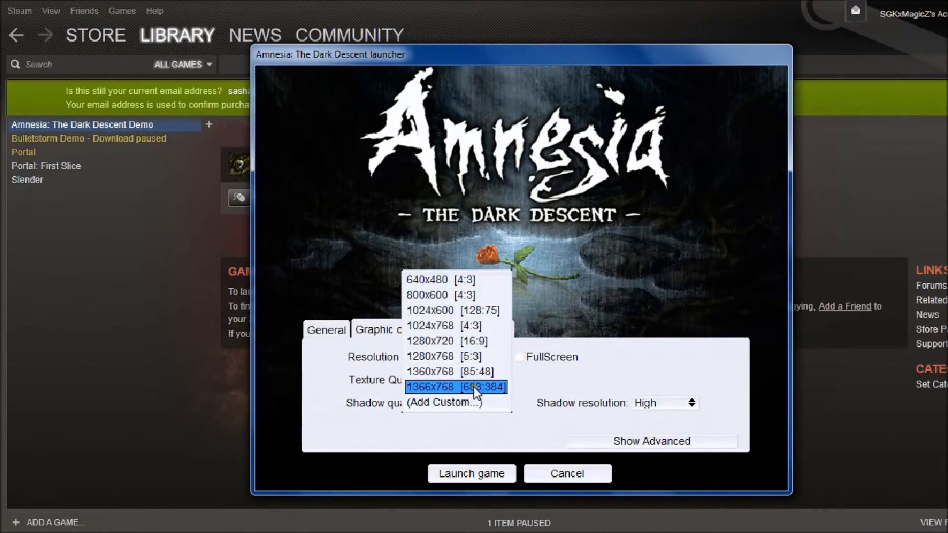
mouse_move(441, 393)
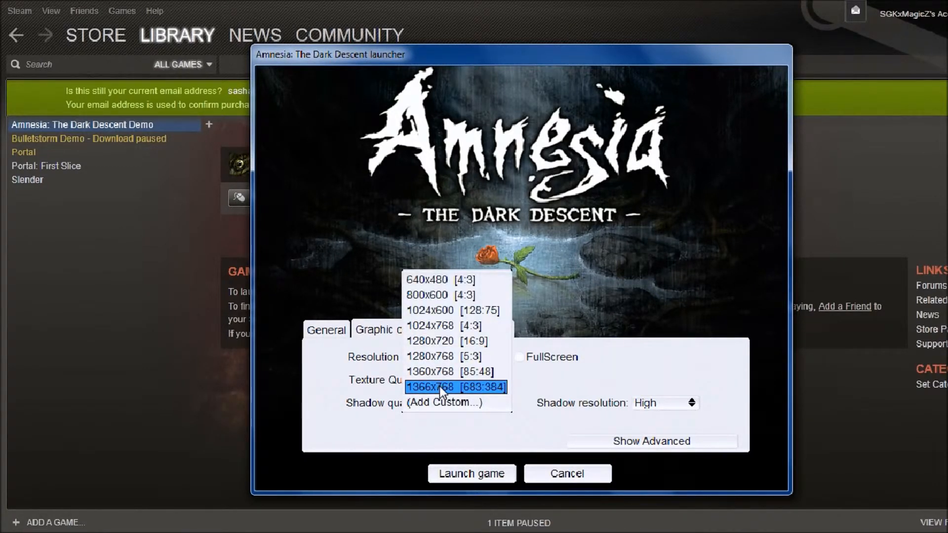
mouse_move(447, 390)
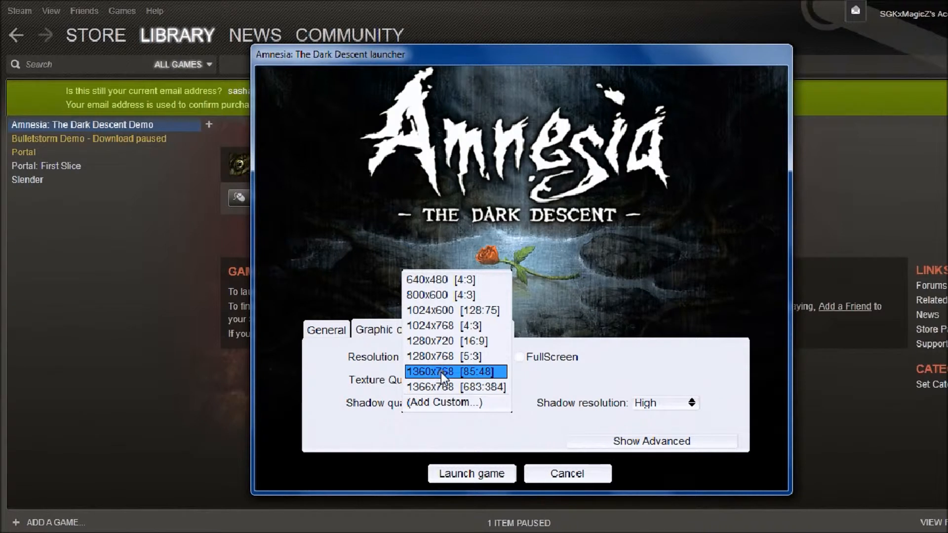
mouse_move(471, 378)
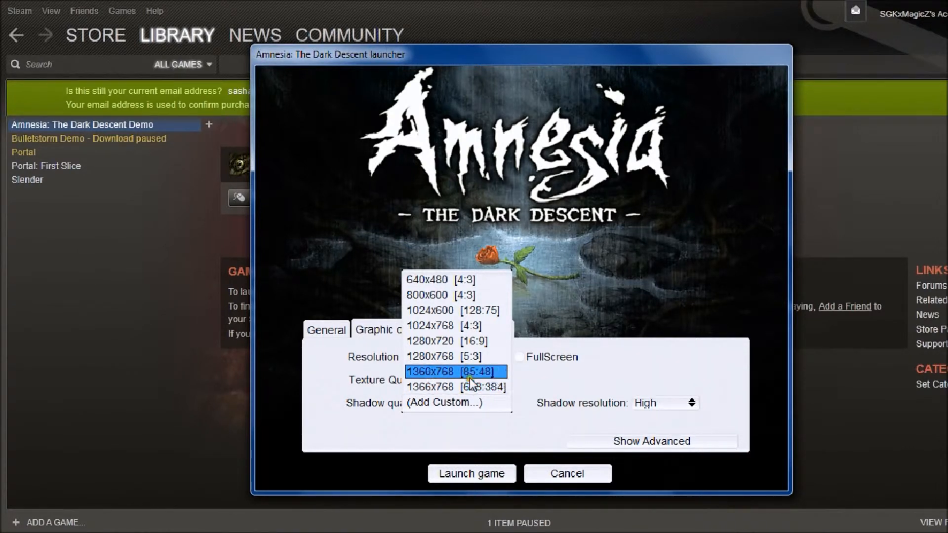
mouse_move(449, 382)
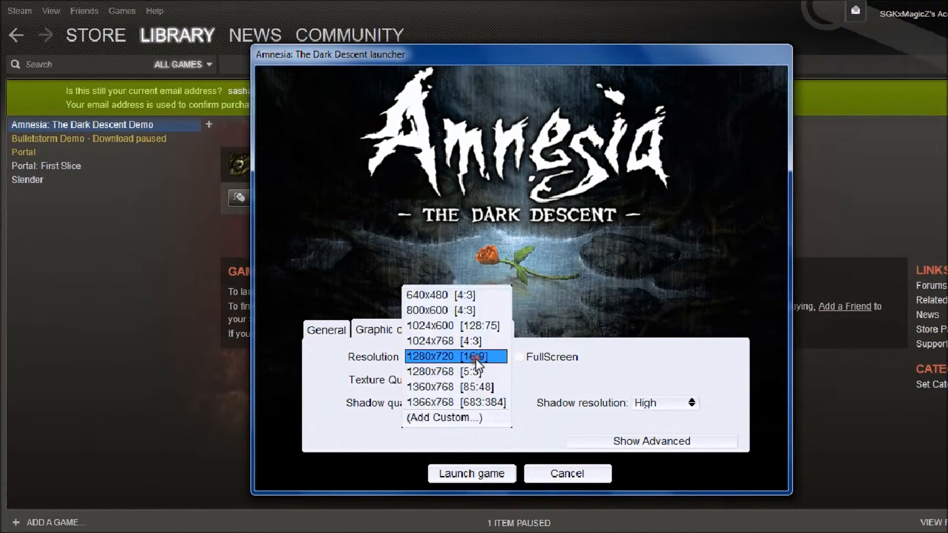
click(445, 371)
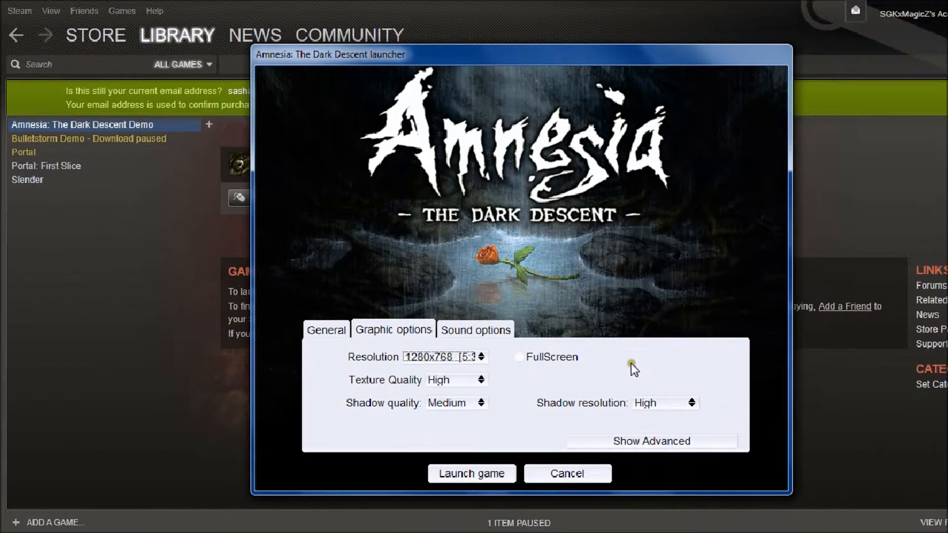
mouse_move(433, 440)
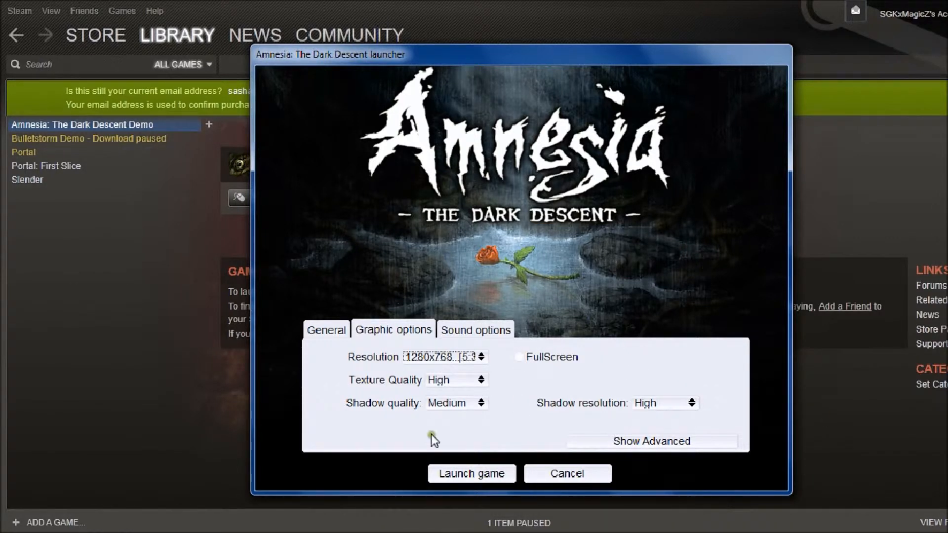
mouse_move(474, 366)
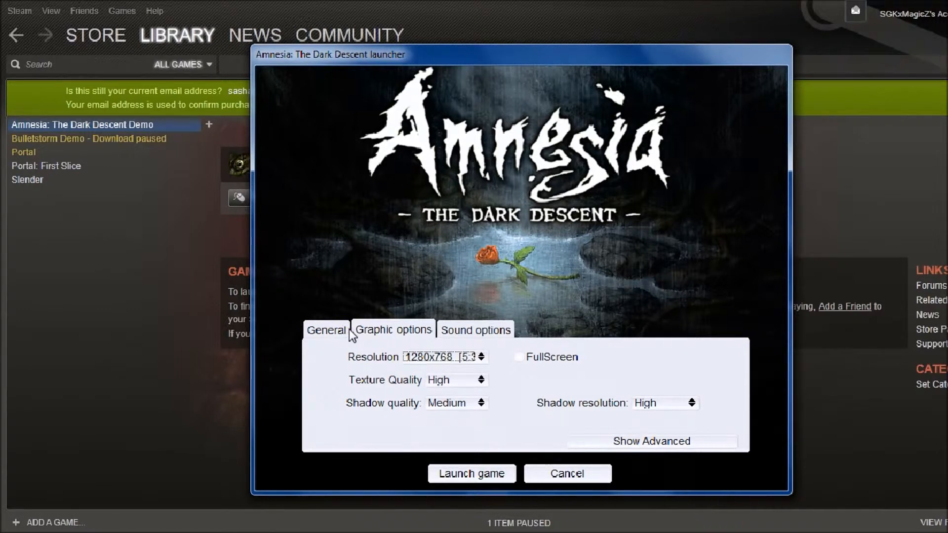
Step: Recheck the graphics options and end on General settings (AMD Radeon HD 6380G, medium, English)
click(325, 329)
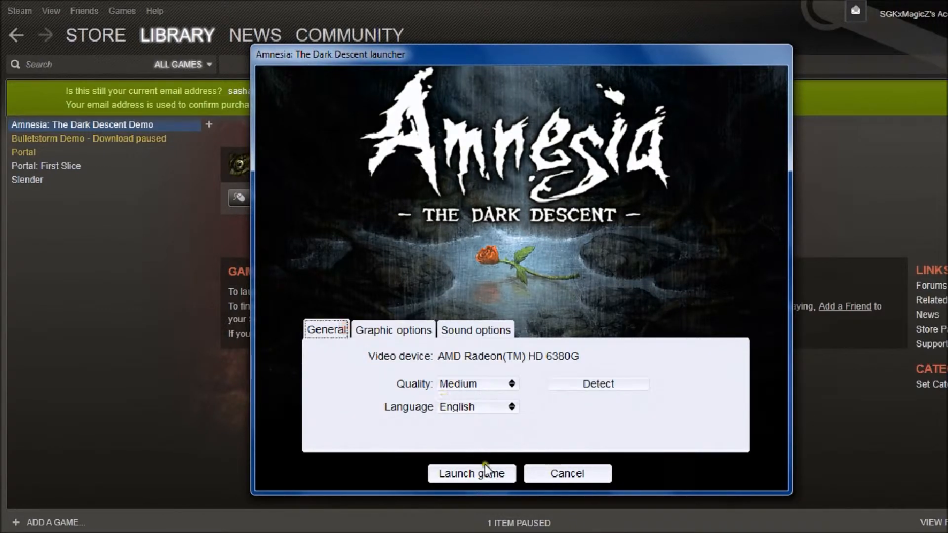
click(393, 329)
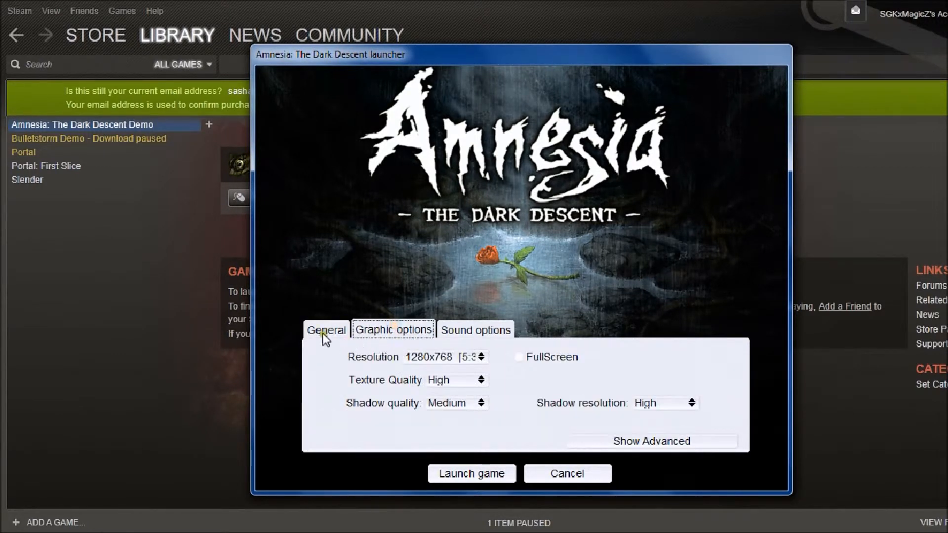
click(326, 329)
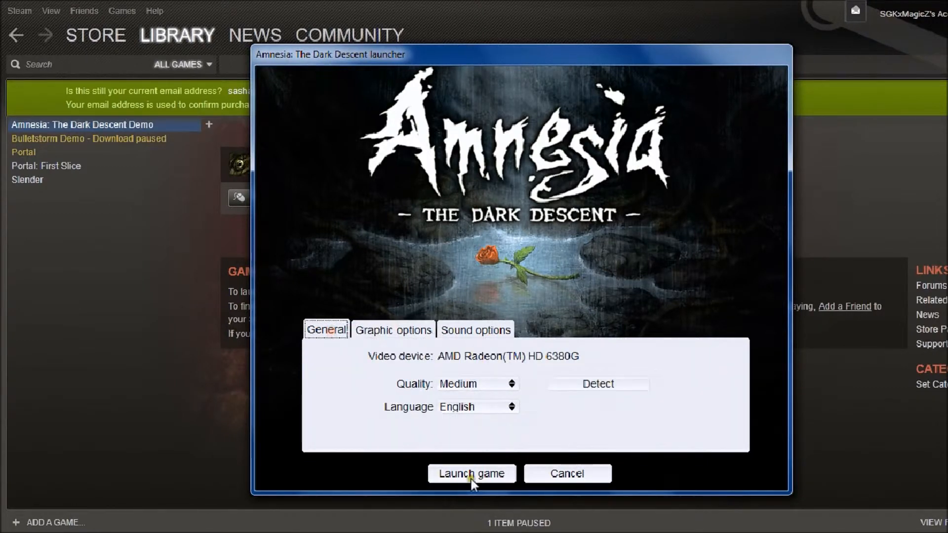
Step: Launch Amnesia windowed, load the existing player profile, then quit back to Steam
click(471, 473)
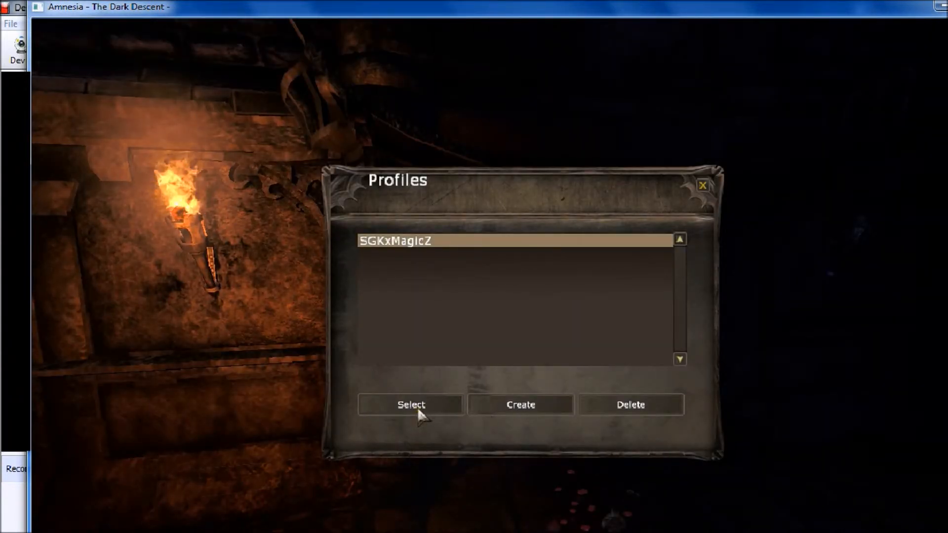
click(412, 404)
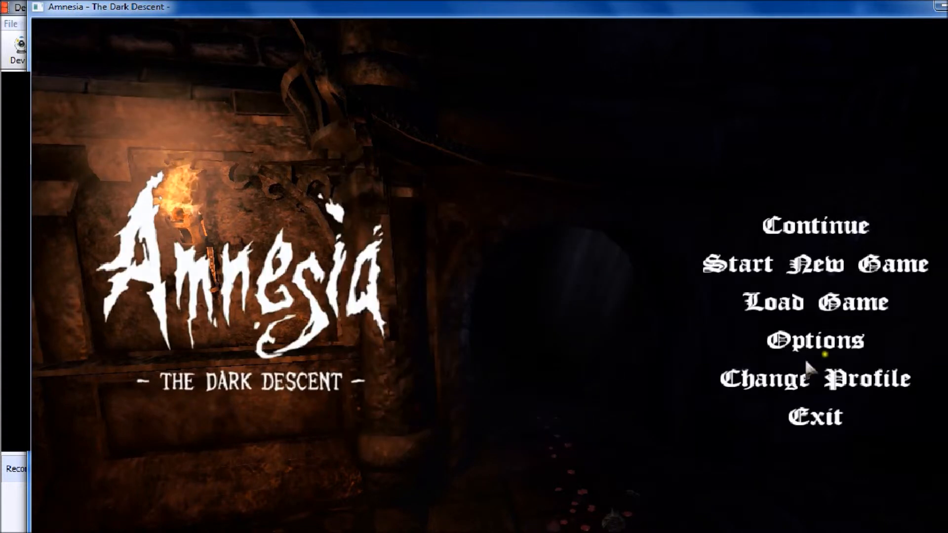
mouse_move(815, 416)
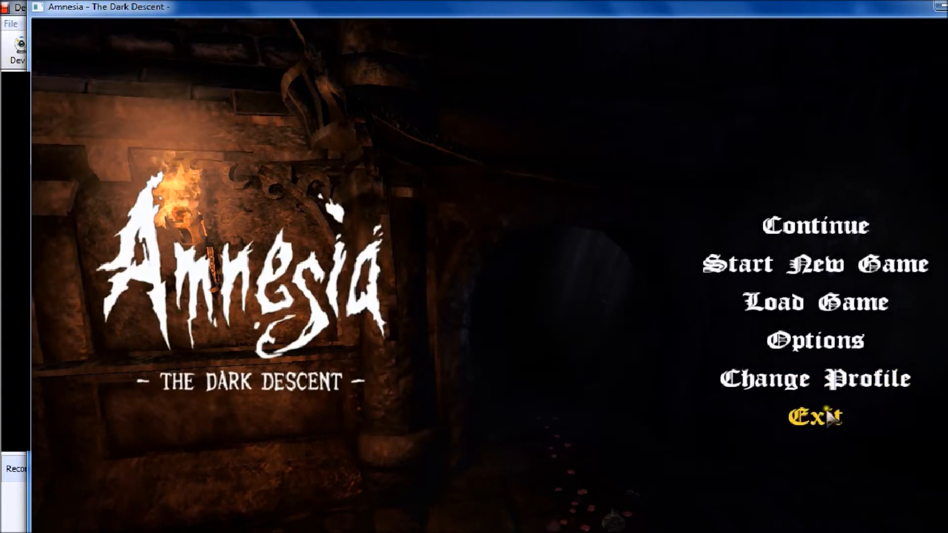
click(813, 415)
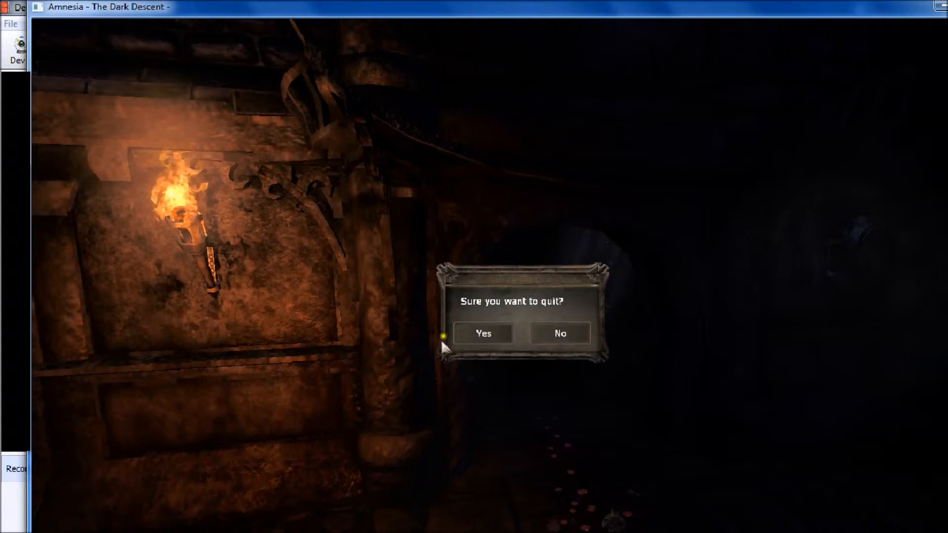
click(483, 333)
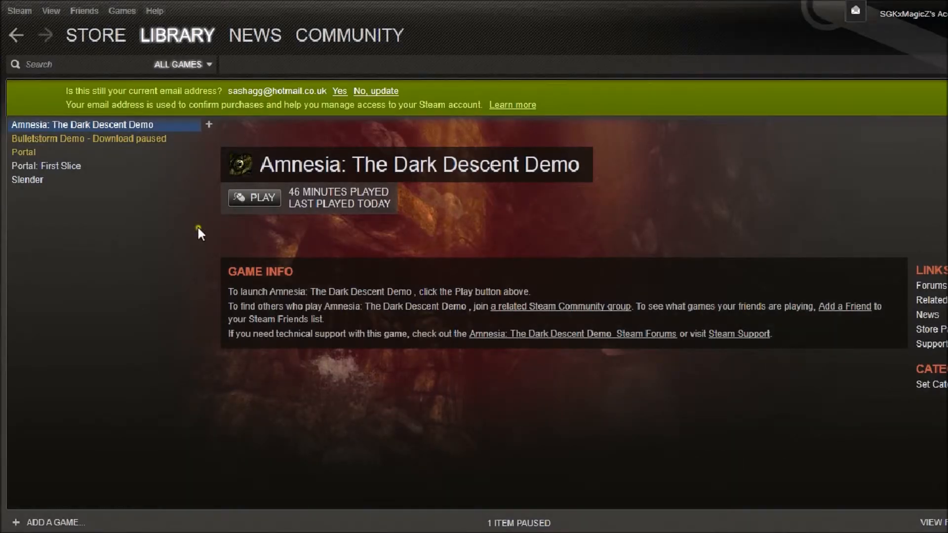
mouse_move(350, 240)
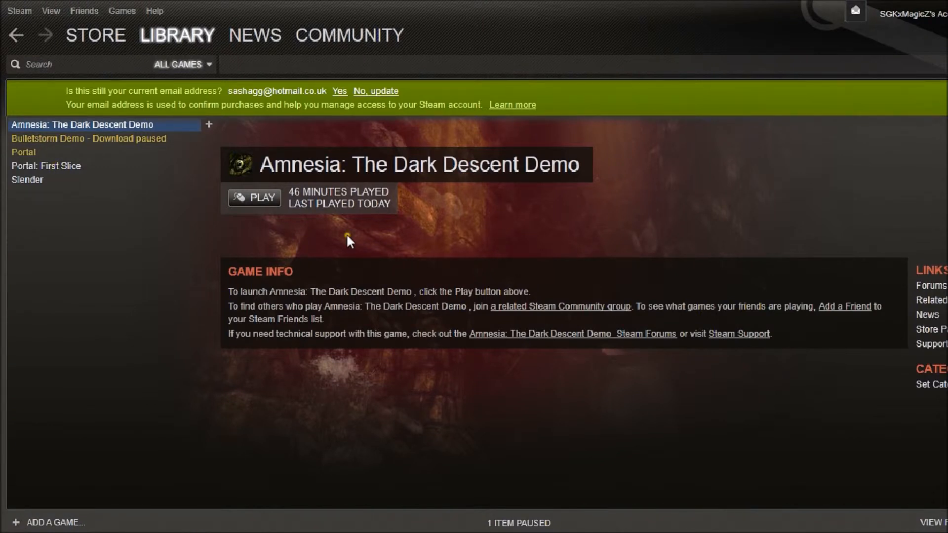
mouse_move(485, 229)
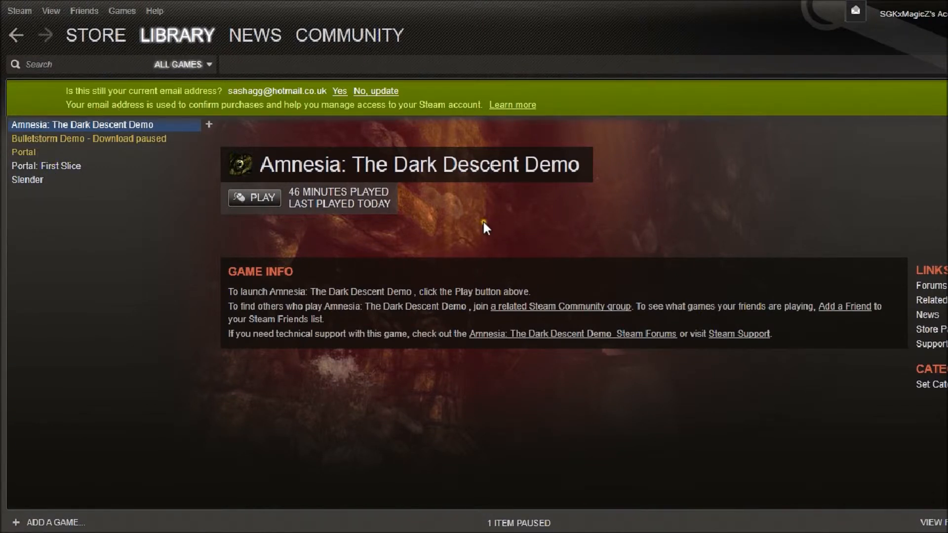
mouse_move(60, 173)
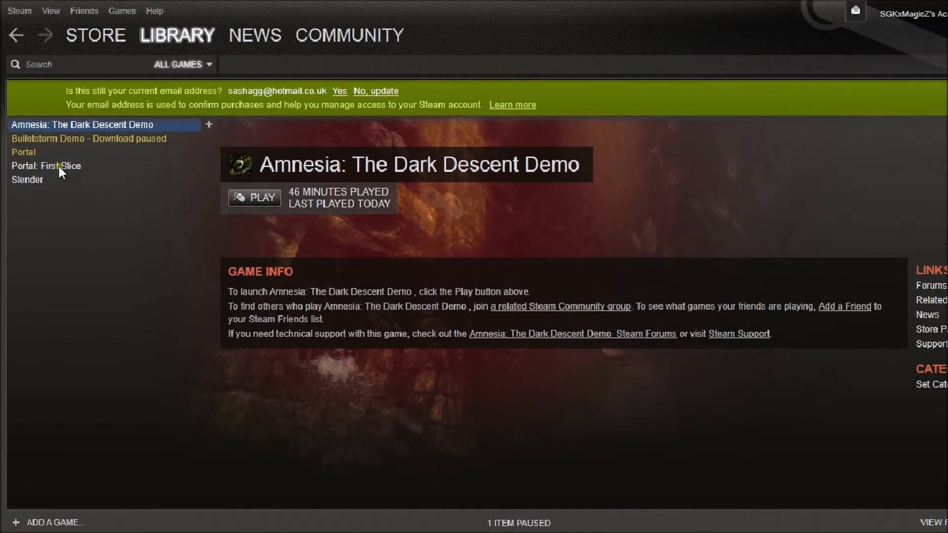
mouse_move(79, 165)
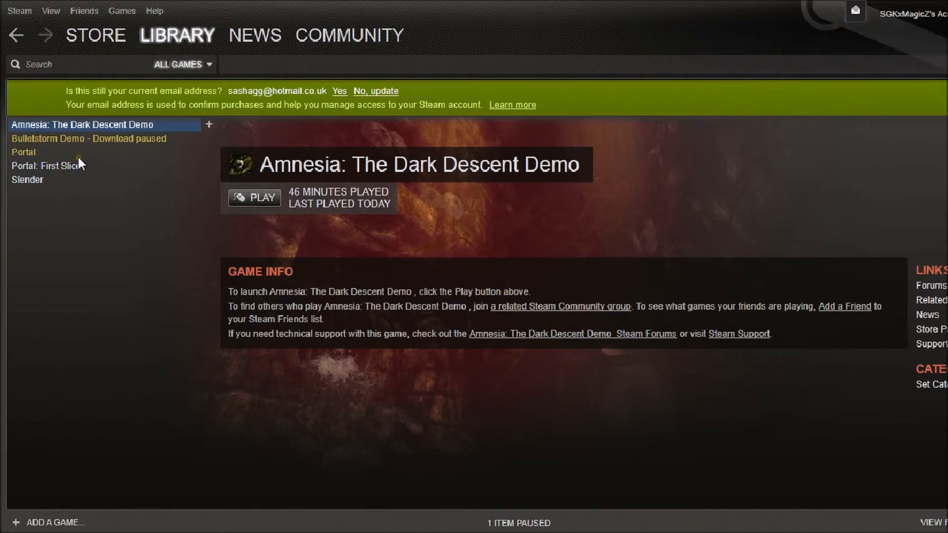
Step: Select Portal: First Slice in the library and play it until its windowed main menu loads
click(46, 166)
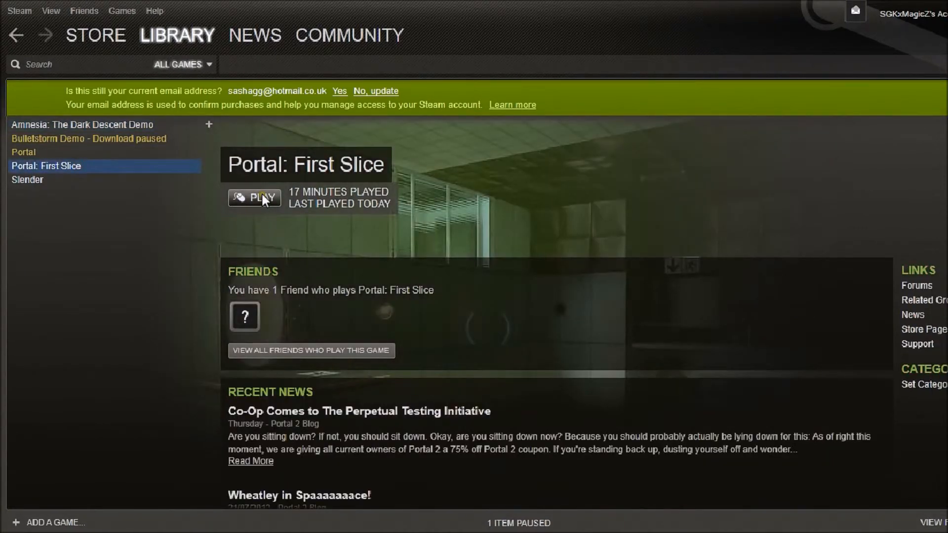
click(254, 197)
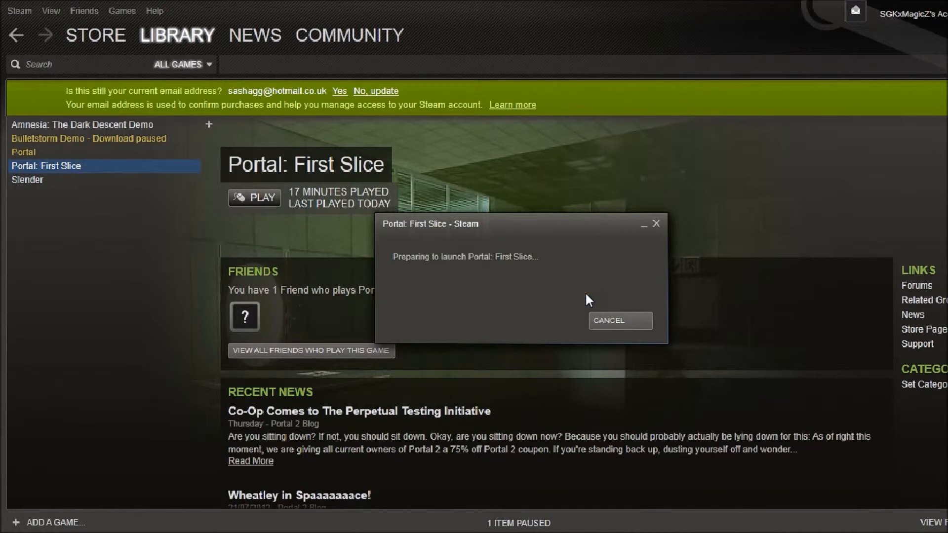
mouse_move(590, 264)
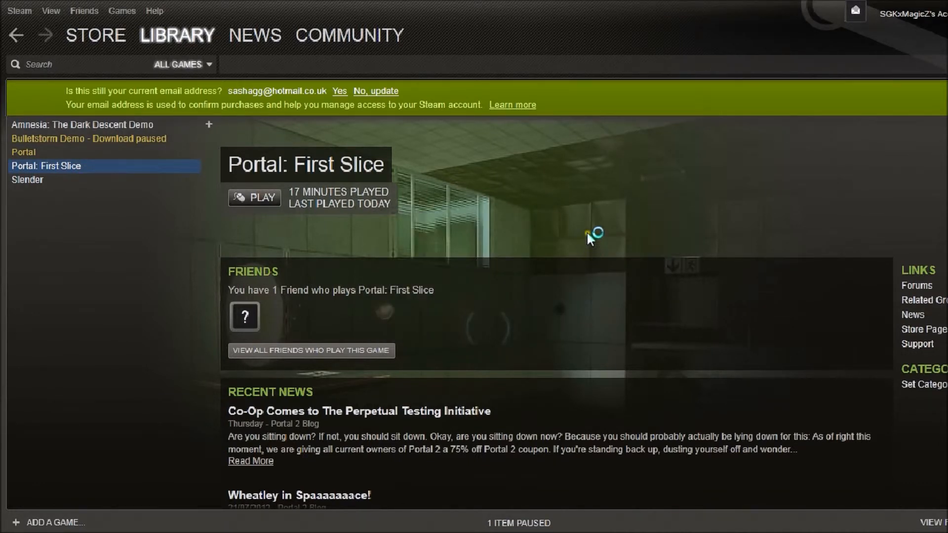
click(254, 197)
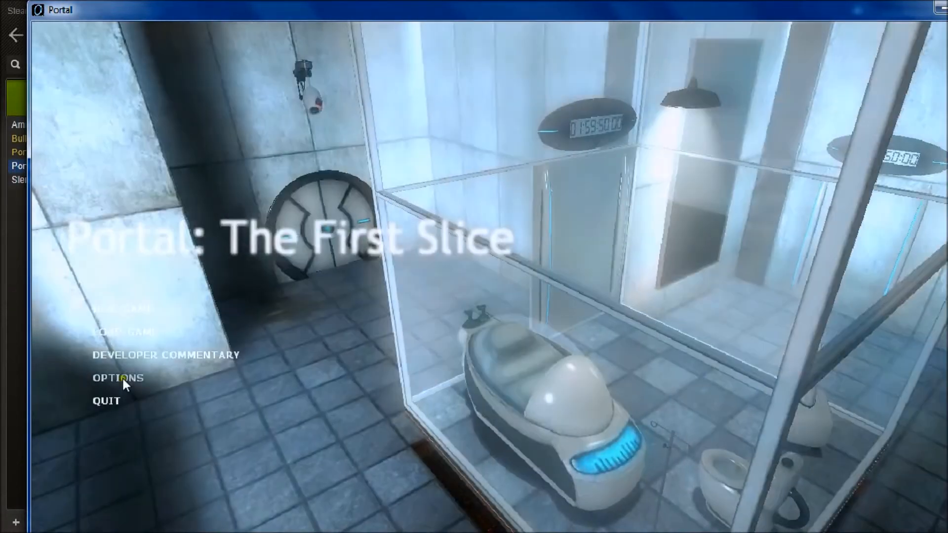
Step: Set Portal's video options to 1280 x 720 and Run in a window, then confirm with OK
click(117, 378)
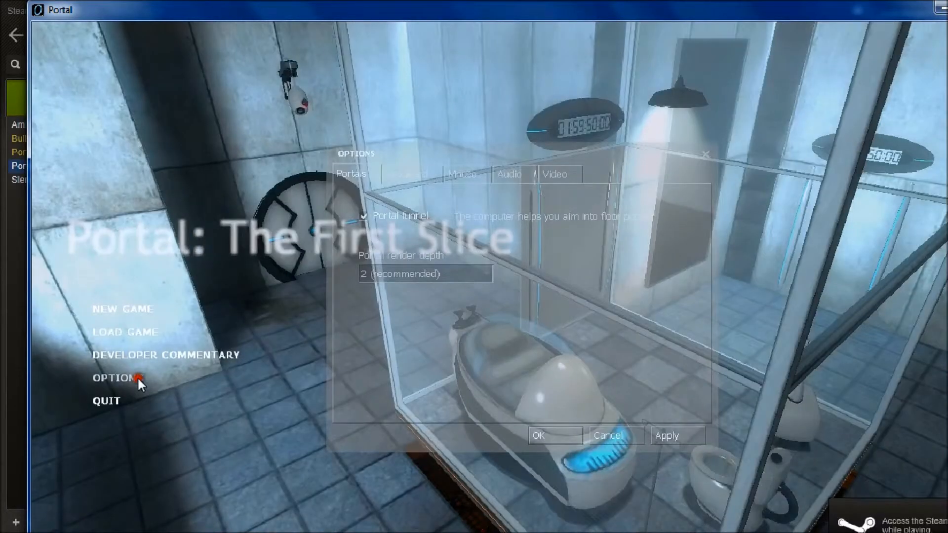
click(554, 174)
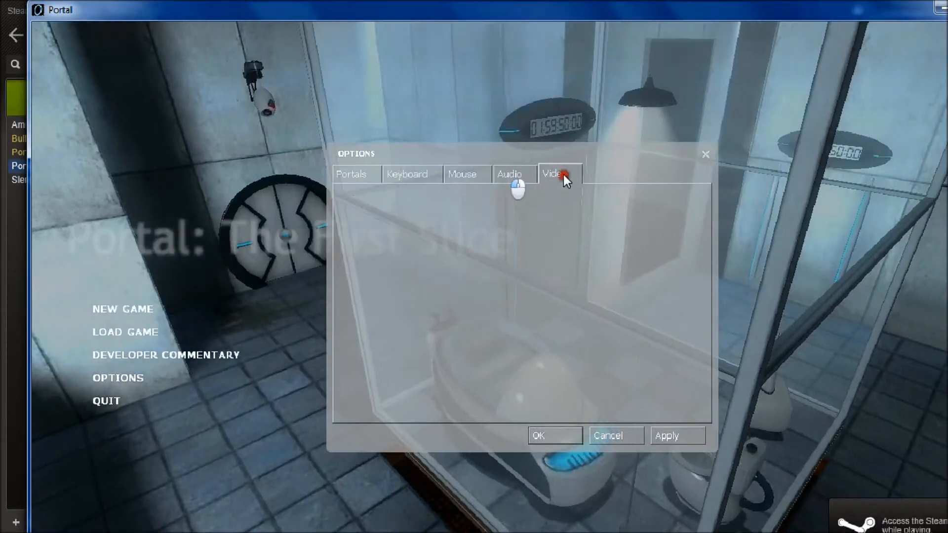
click(557, 175)
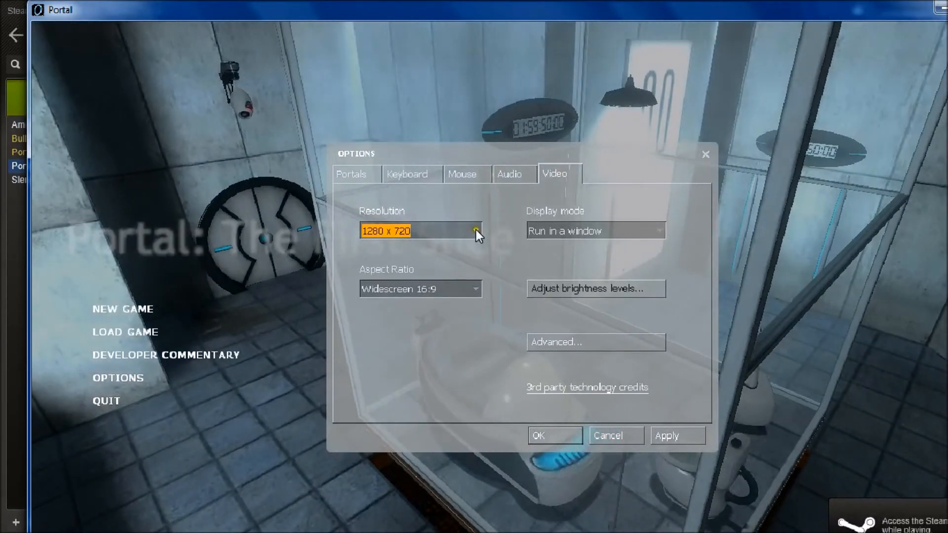
click(475, 230)
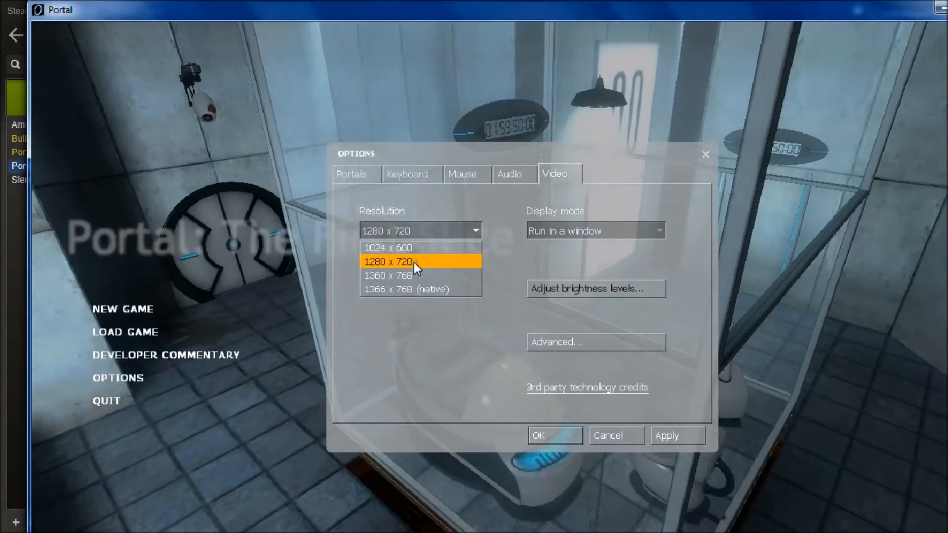
mouse_move(399, 275)
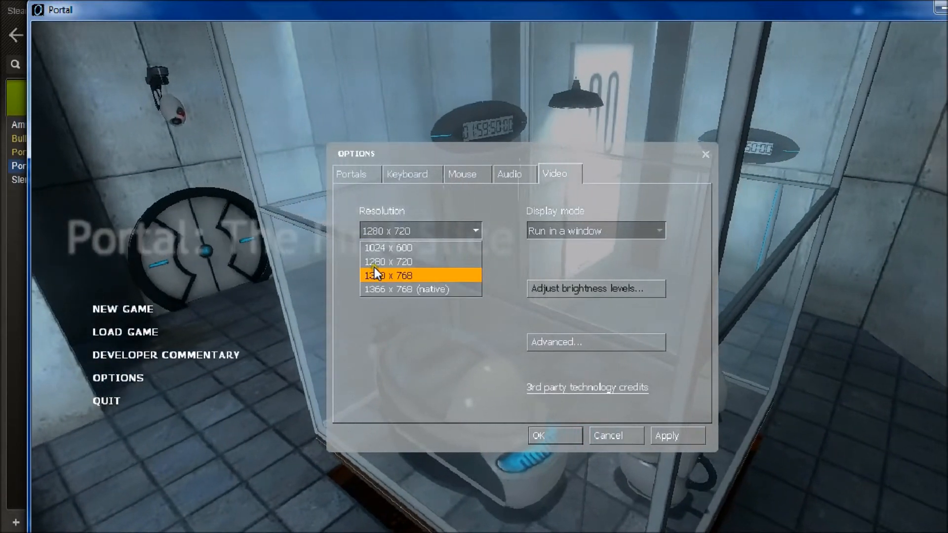
mouse_move(441, 261)
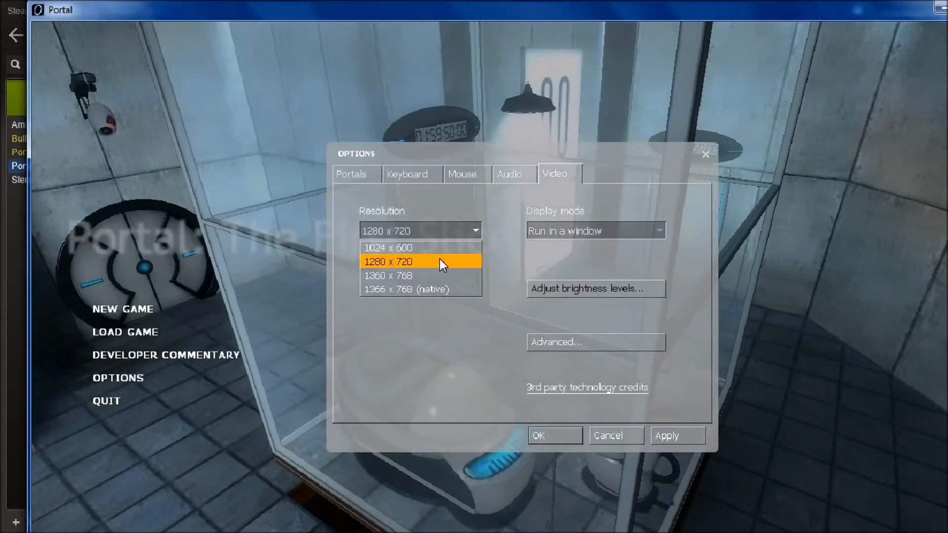
mouse_move(421, 275)
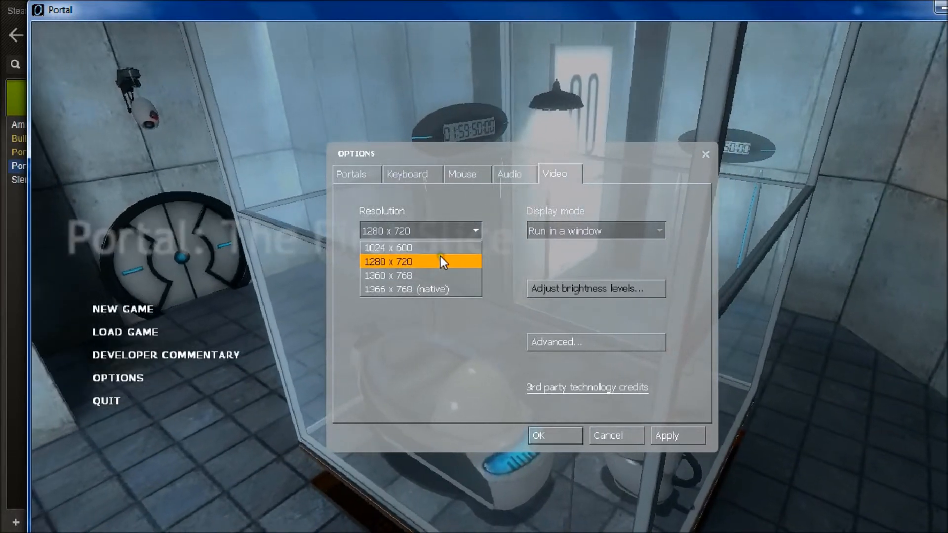
click(387, 261)
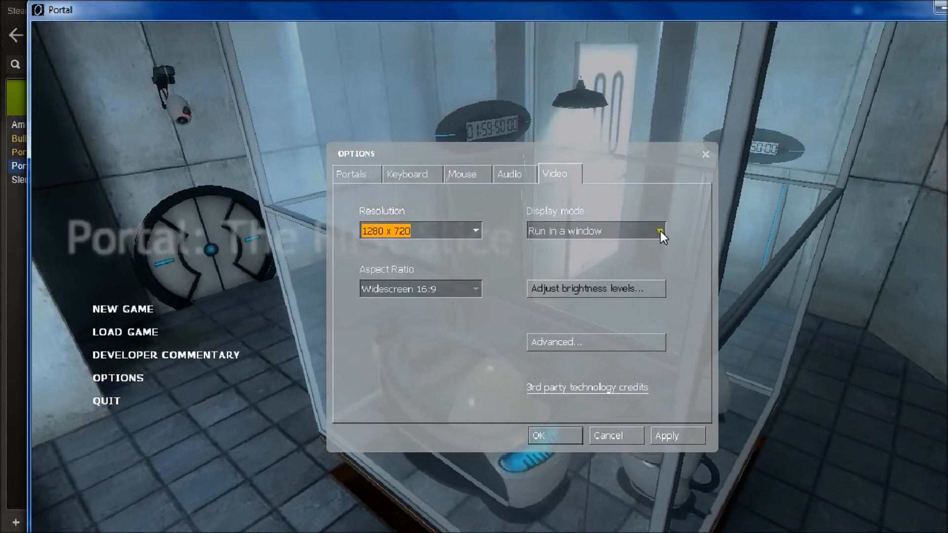
click(658, 230)
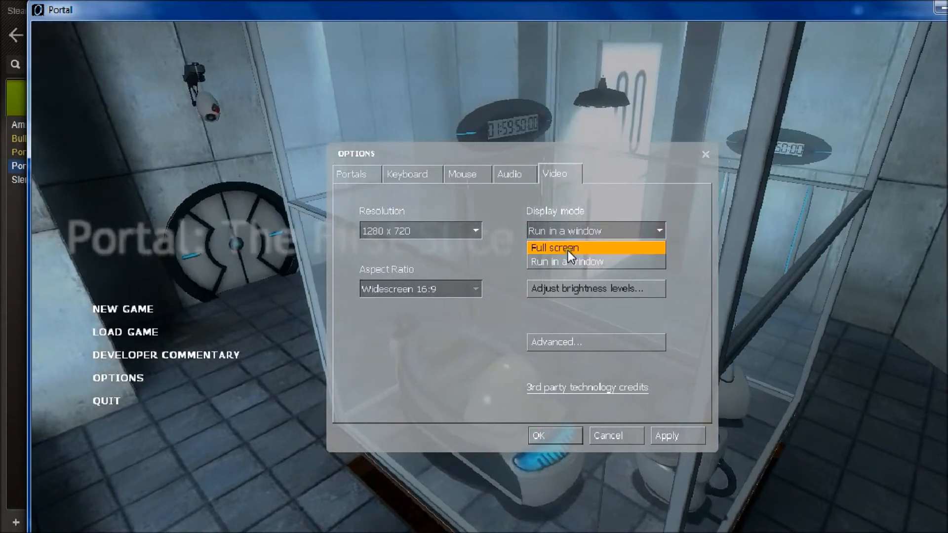
mouse_move(596, 261)
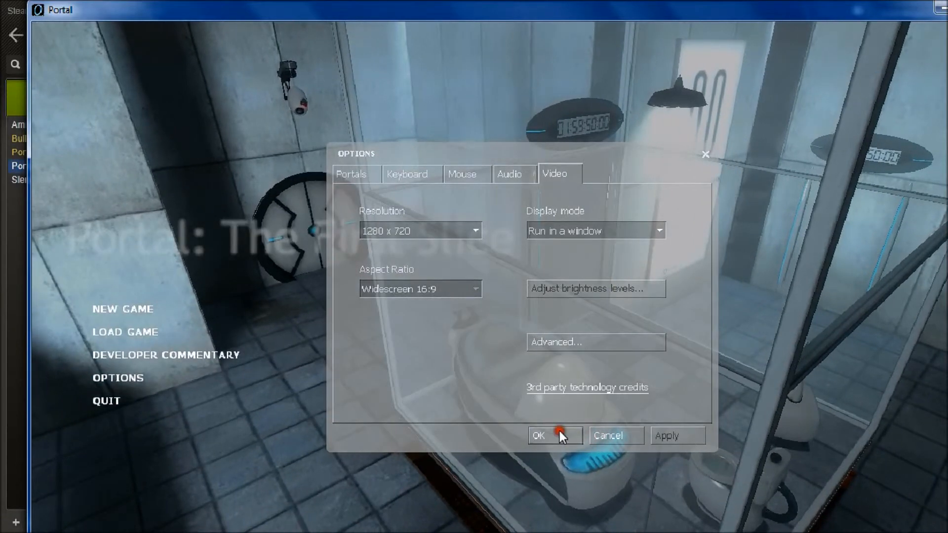
click(554, 435)
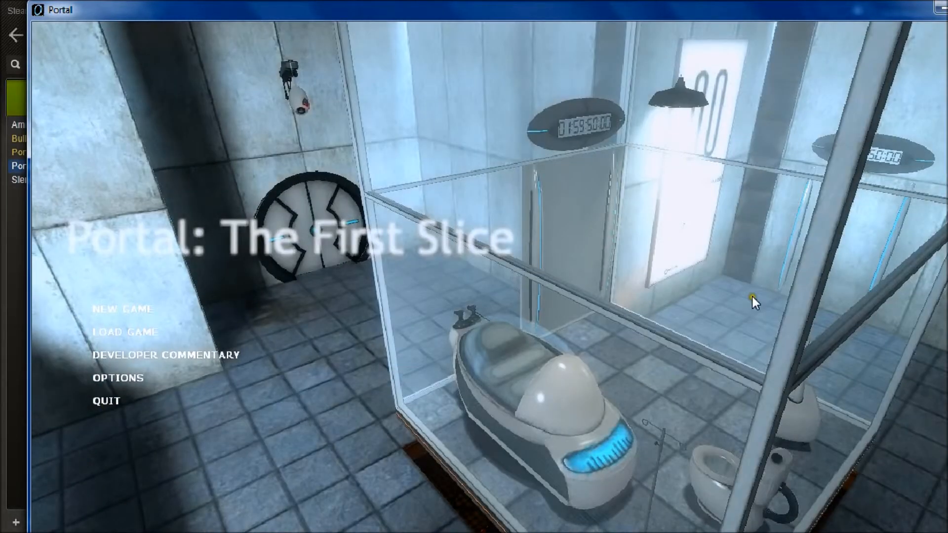
mouse_move(100, 450)
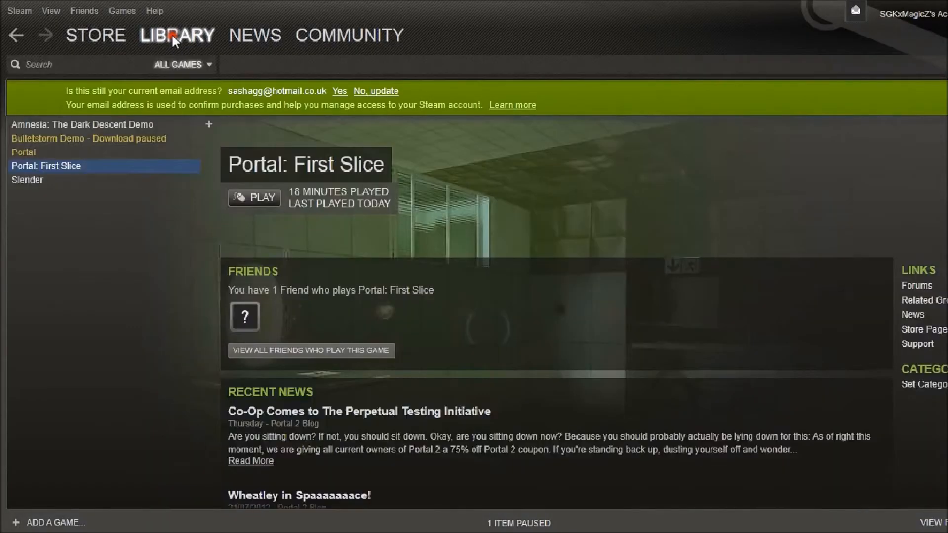
mouse_move(633, 390)
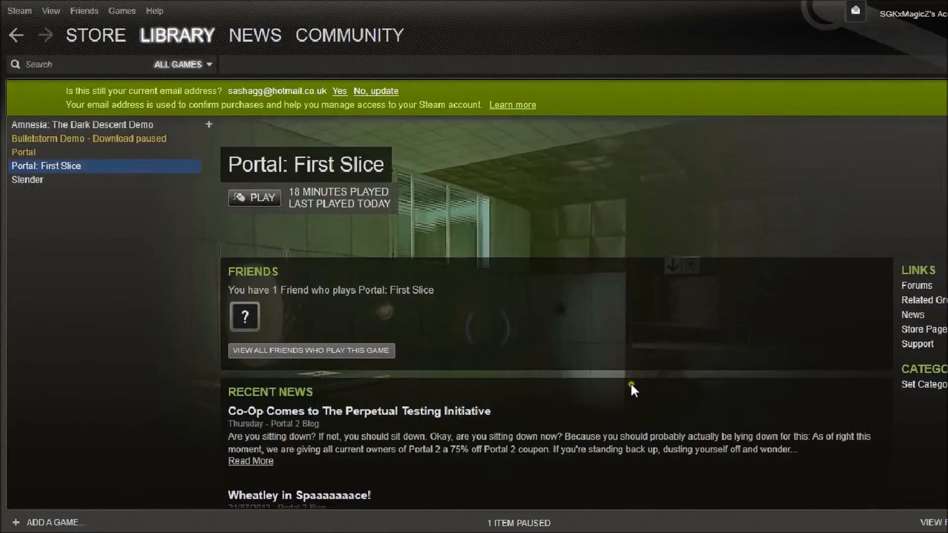
mouse_move(487, 5)
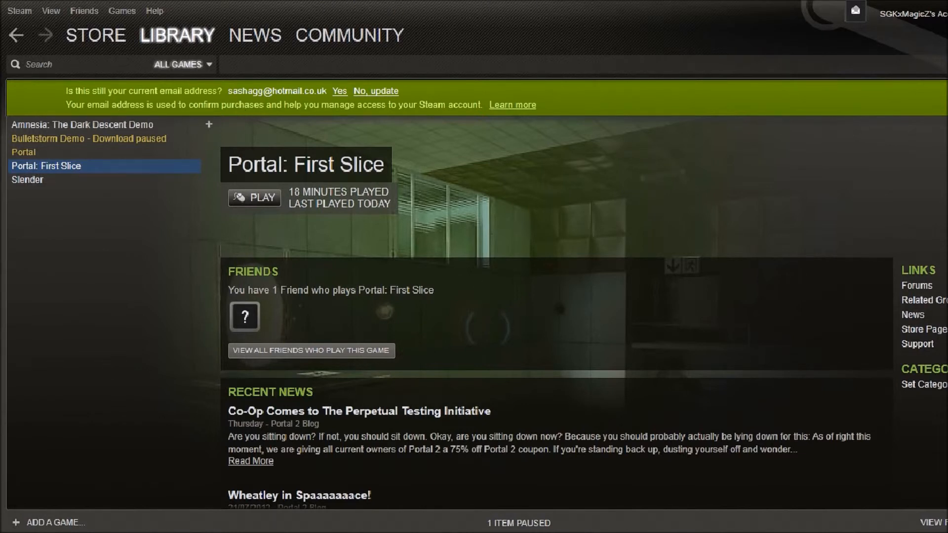
mouse_move(420, 293)
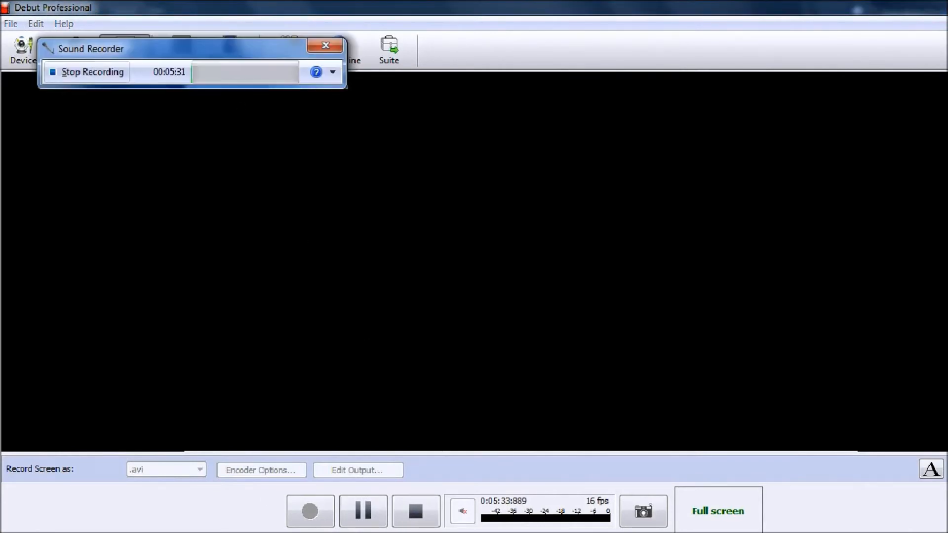
mouse_move(132, 62)
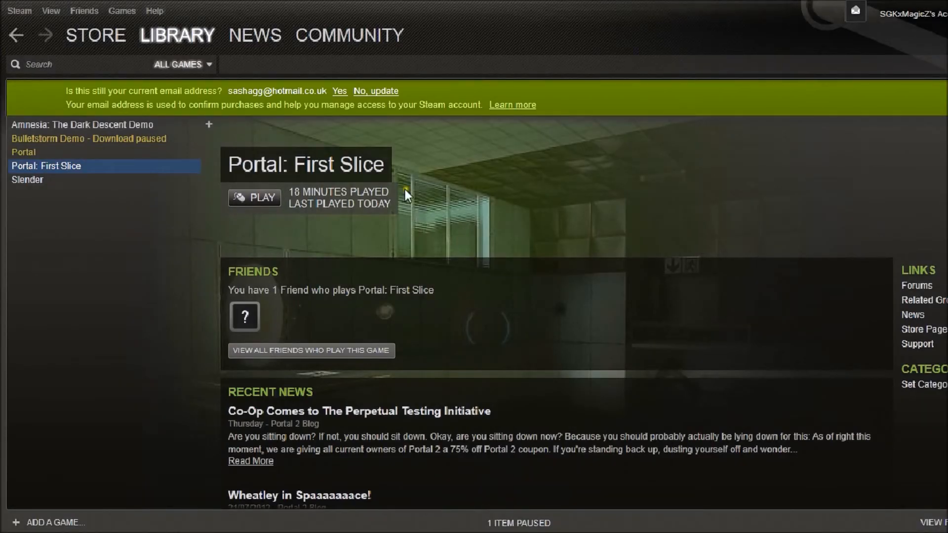
mouse_move(188, 388)
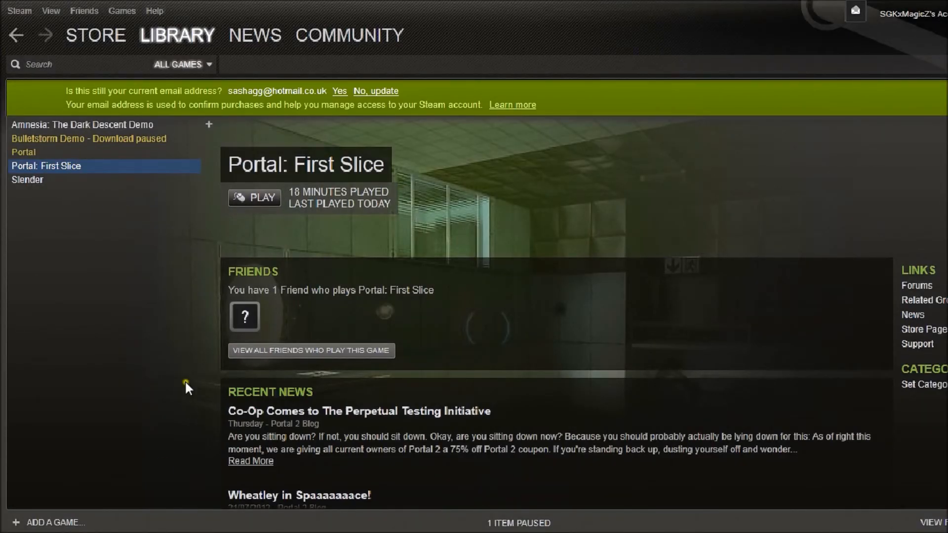
mouse_move(196, 30)
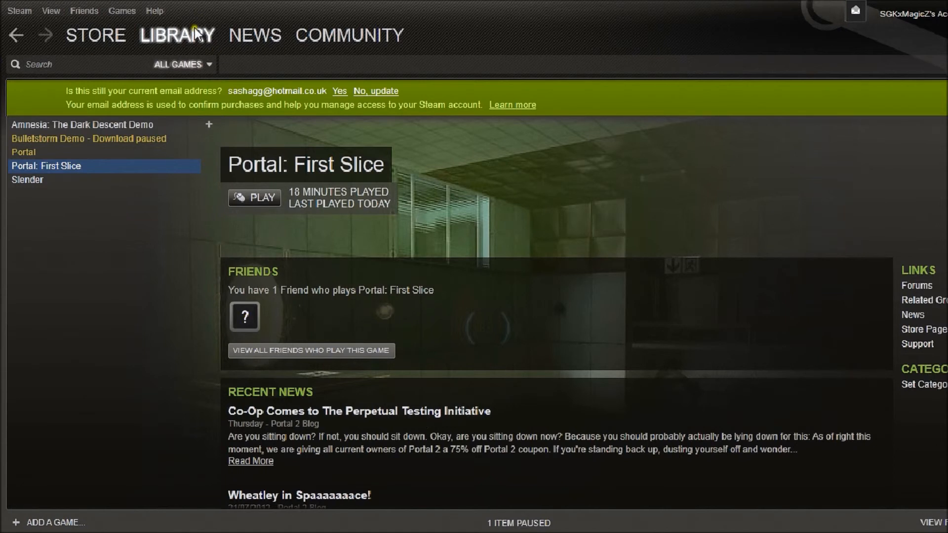
mouse_move(305, 165)
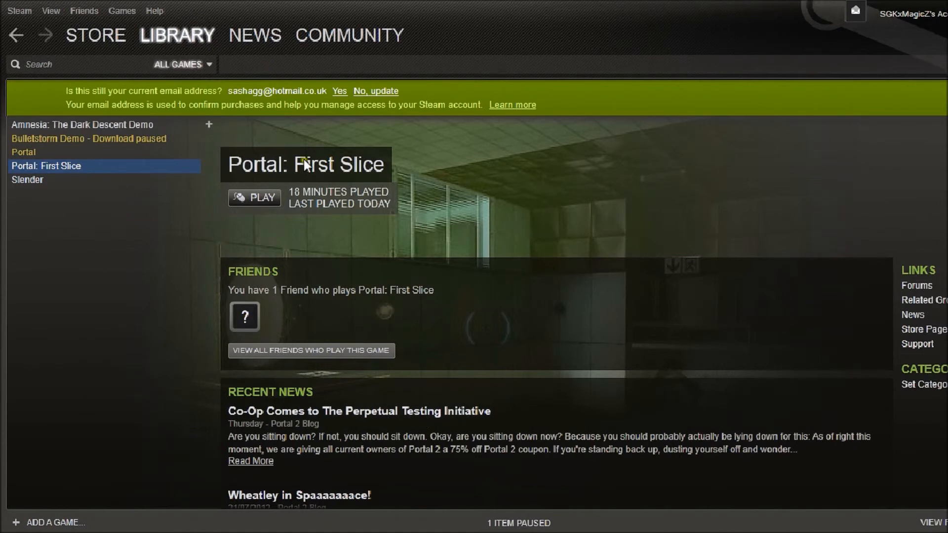
mouse_move(127, 265)
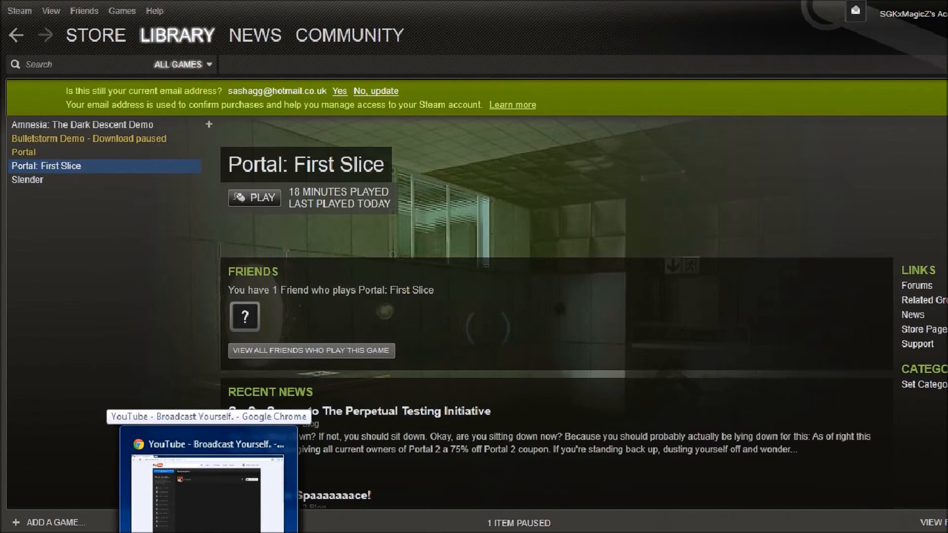
click(209, 478)
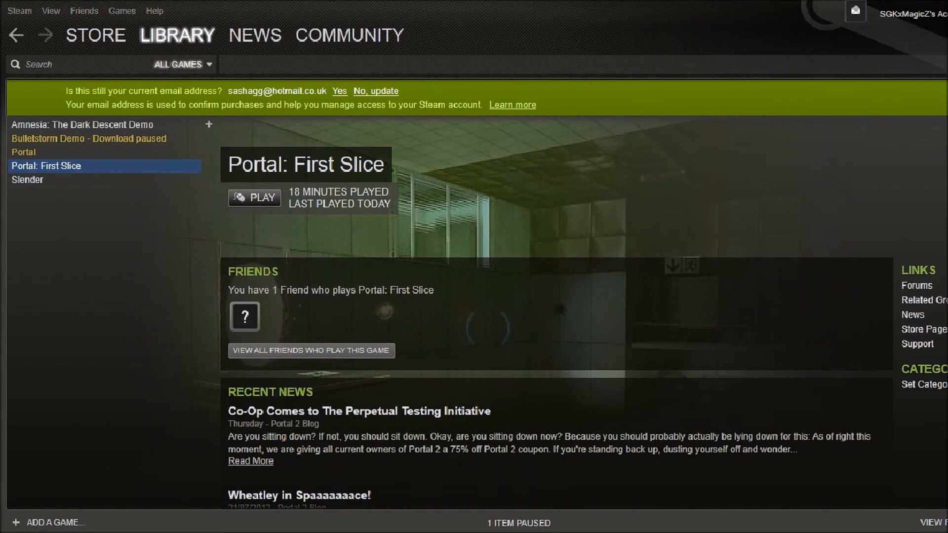
mouse_move(3, 21)
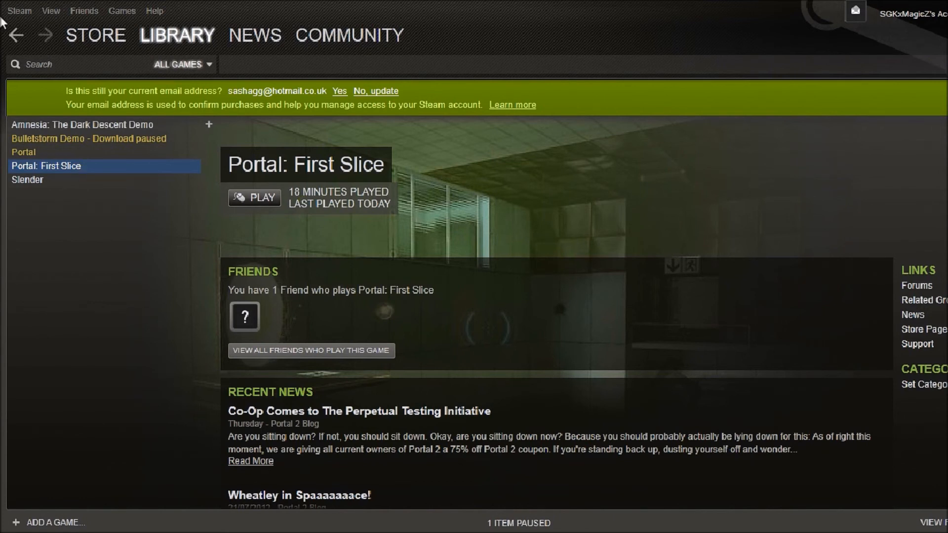
mouse_move(349, 290)
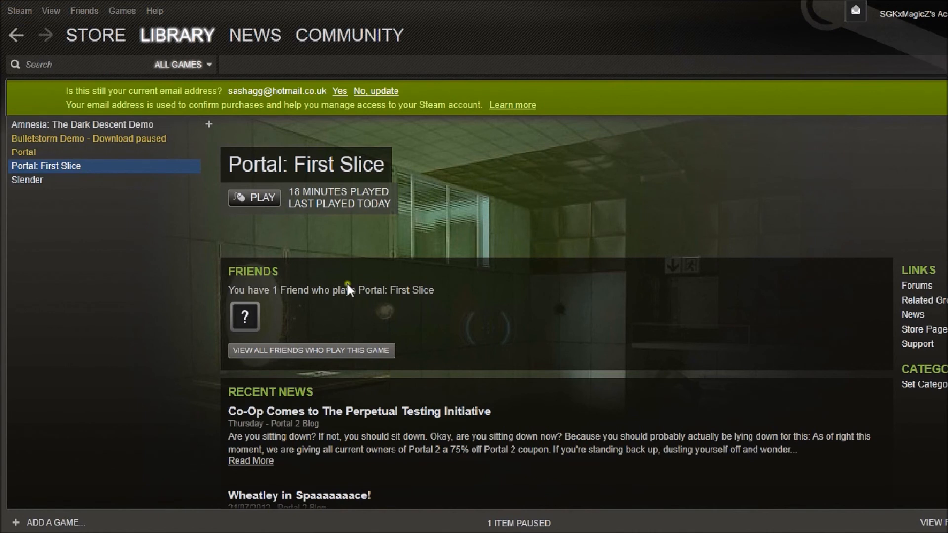